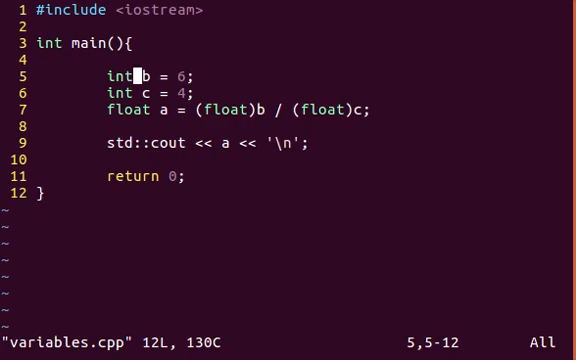
# Declare b and c with auto instead of int in variables.cpp
pyautogui.write('auto')
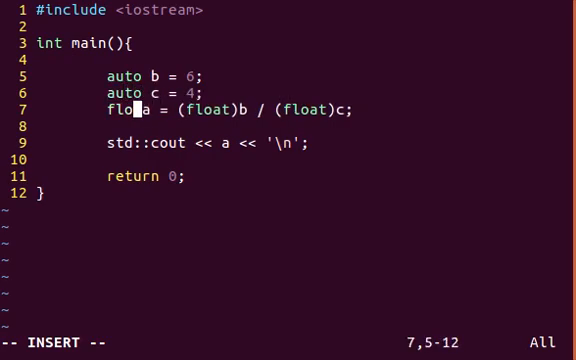
pyautogui.write('auto')
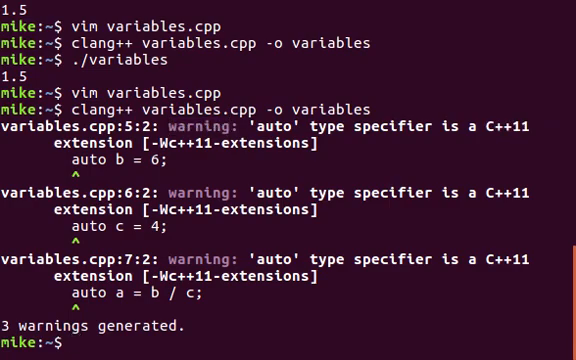
# Compile variables.cpp with clang++, then add -std=c++11 to silence the auto warnings
pyautogui.write('clang++ variables.cpp -o variables')
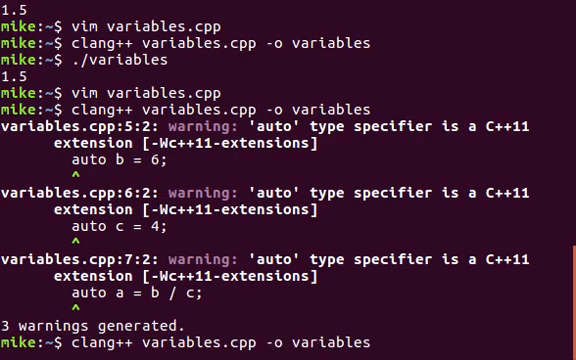
pyautogui.write('-std-')
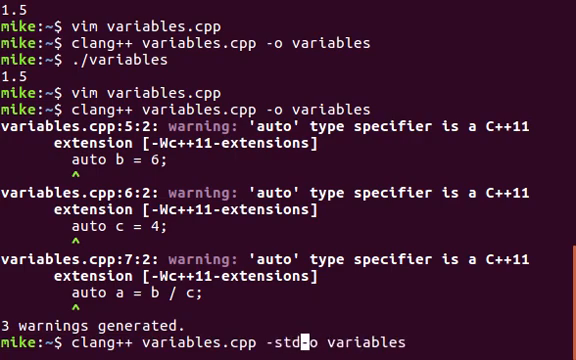
pyautogui.write('=C')
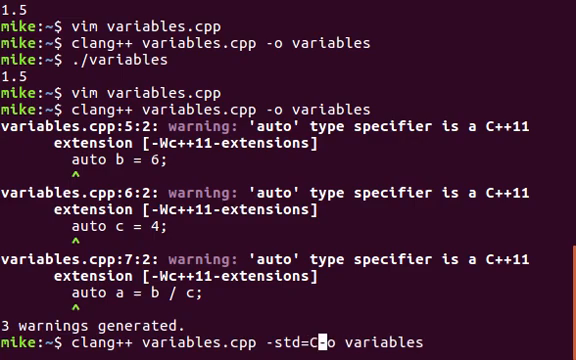
pyautogui.write('++11')
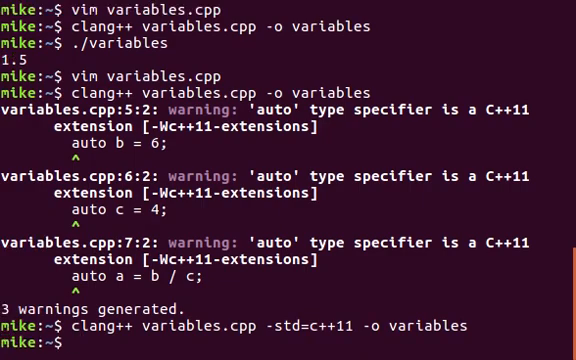
# Reopen variables.cpp in Vim and rebuild with clang++ variables.cpp -std=c++11 -o variables
pyautogui.write('vim variables.cpp')
pyautogui.write('./variables')
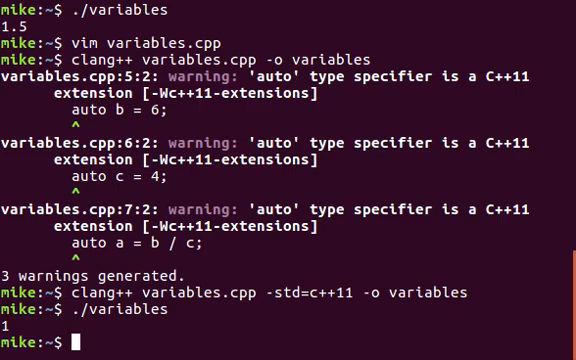
pyautogui.write('clang++ variables.cpp -std=c++11 -o variables')
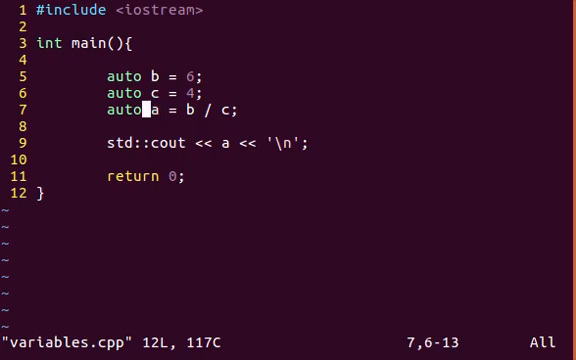
# Declare a as float instead of auto on line 7
pyautogui.write('float')
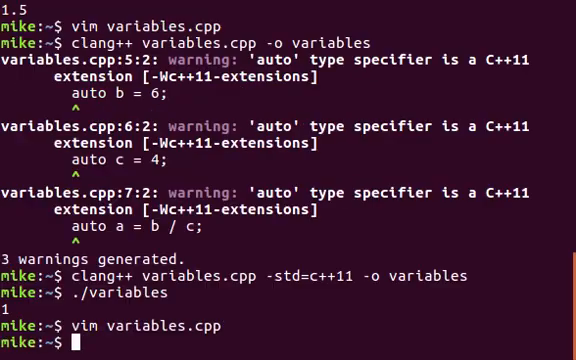
# Run ./variables, which prints 1, and reopen variables.cpp in Vim
pyautogui.write('./variables')
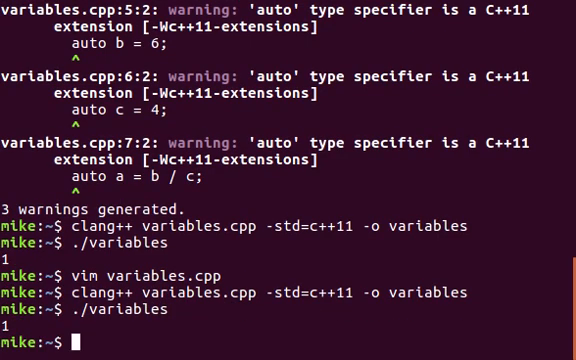
pyautogui.write('vim variables.cpp')
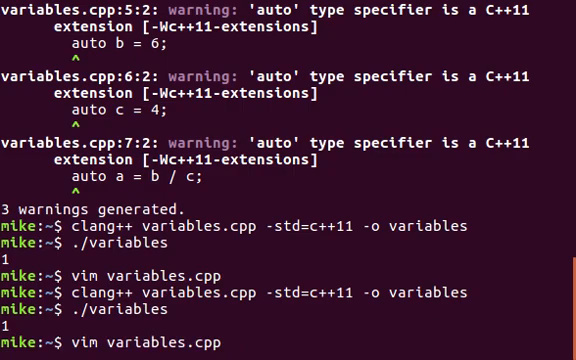
pyautogui.press('Return')
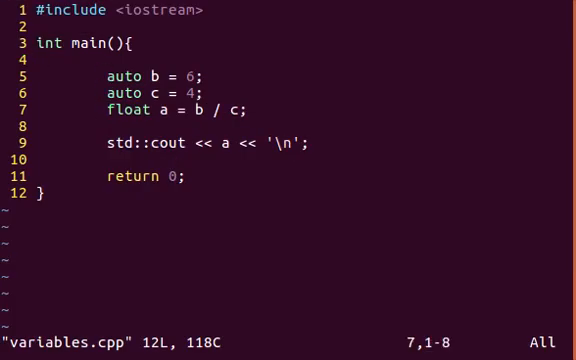
# Declare a with auto and write its value as (float)b / c
pyautogui.press('i')
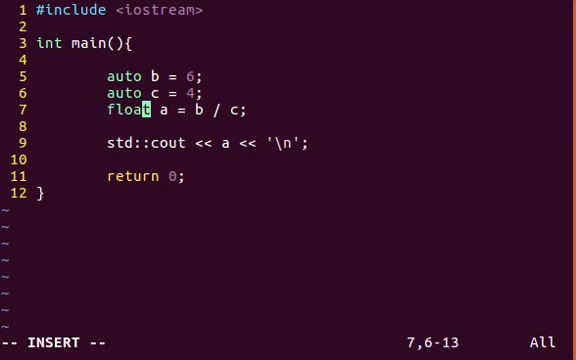
pyautogui.write('auto')
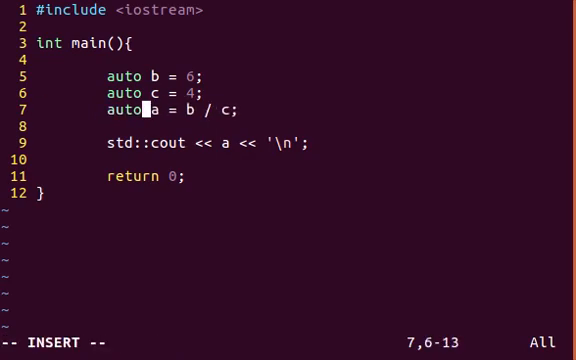
pyautogui.write('(fl')
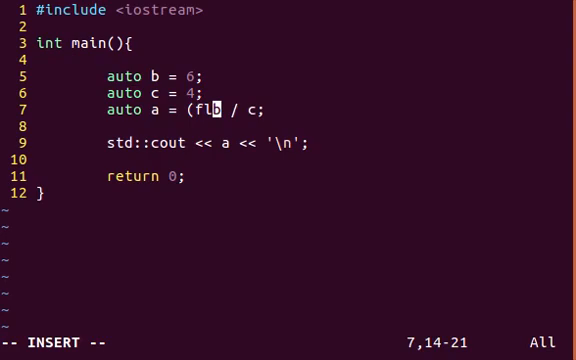
pyautogui.write('oat)')
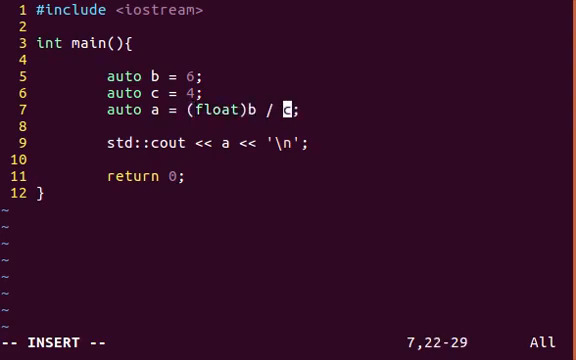
pyautogui.write('(float)')
pyautogui.write('./variables')
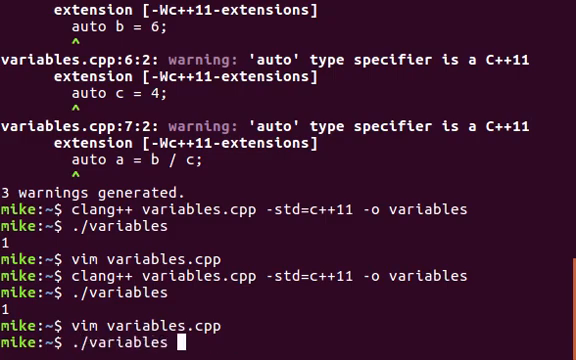
# Rebuild variables.cpp with clang++ -std=c++11 before running it to print 1.5
pyautogui.press('Return')
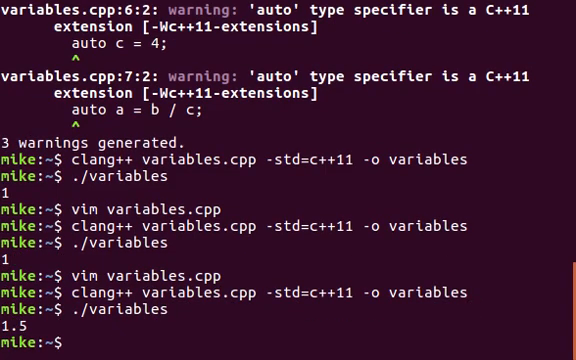
pyautogui.write('clang++ variables.cpp -std=c++11 -o variables')
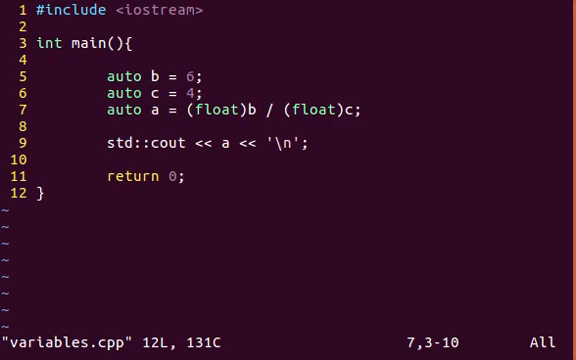
# Move to b's initialiser on line 5 to change 6 to 6.0
pyautogui.press('k')
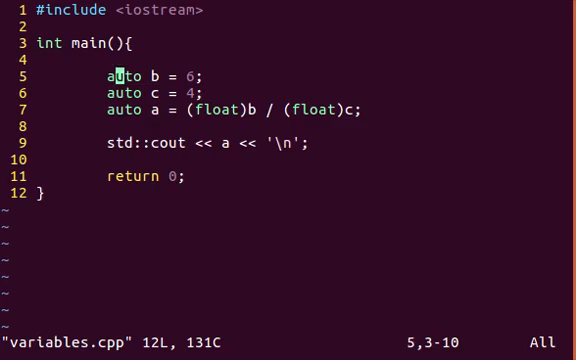
pyautogui.press('j')
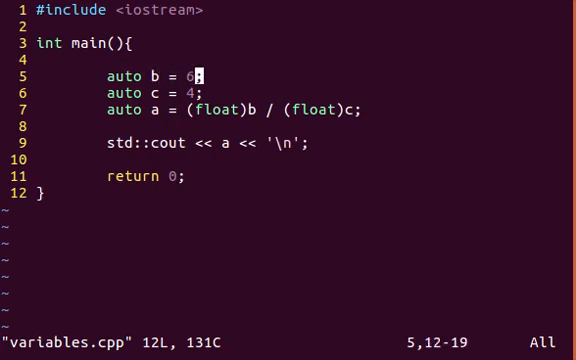
pyautogui.press('j')
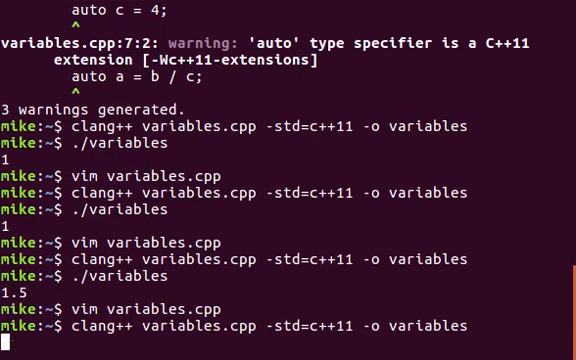
# Run the clang++ -std=c++11 rebuild of variables.cpp
pyautogui.press('Return')
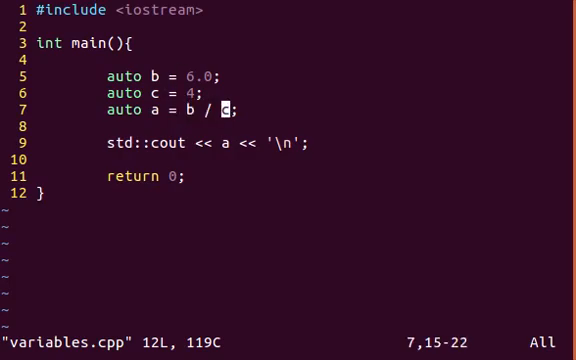
# Type decltype on the empty line 8, then back it out again
pyautogui.press('h')
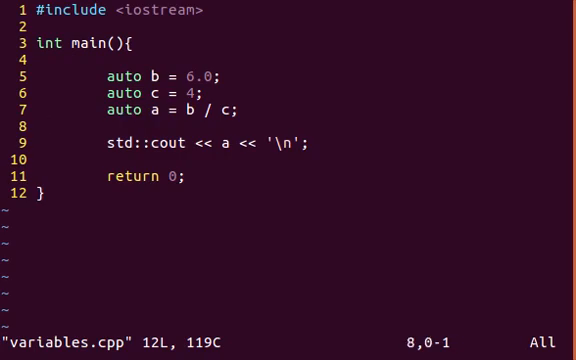
pyautogui.moveTo(37, 127)
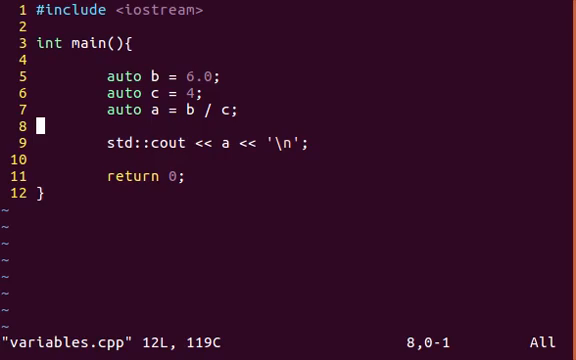
pyautogui.write('d')
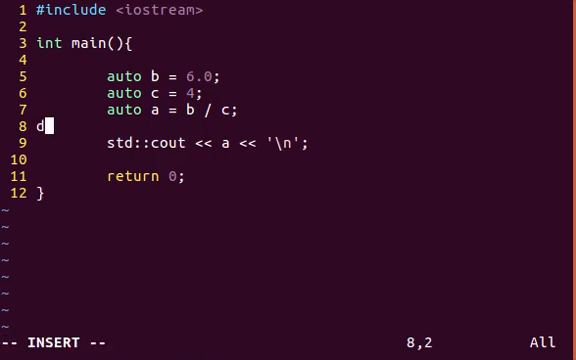
pyautogui.write('ecltype')
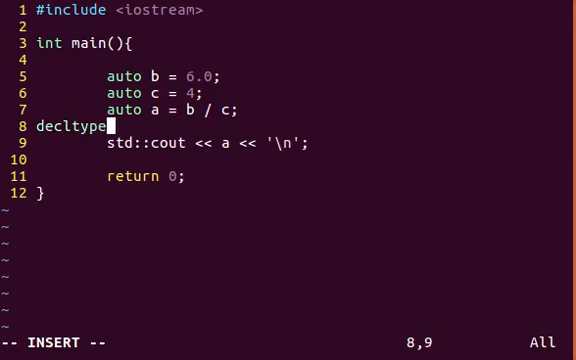
pyautogui.press('BackSpace')
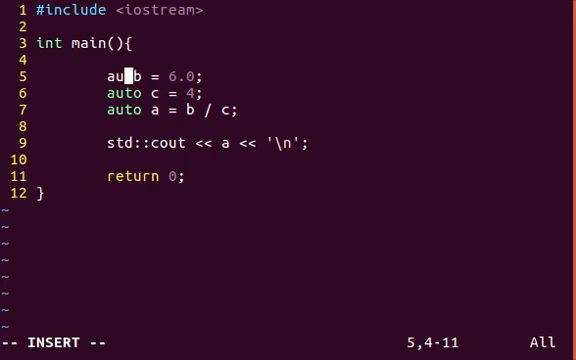
# Declare b as float on line 5 and move to c in the division
pyautogui.write('float')
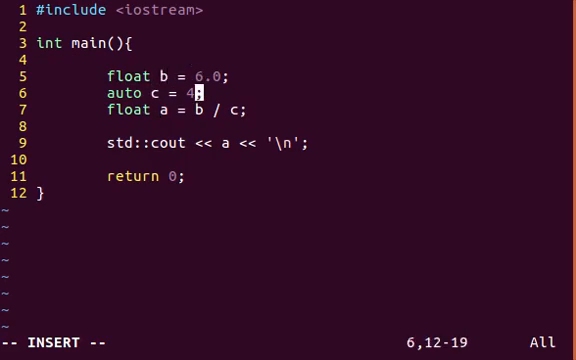
pyautogui.press('Down')
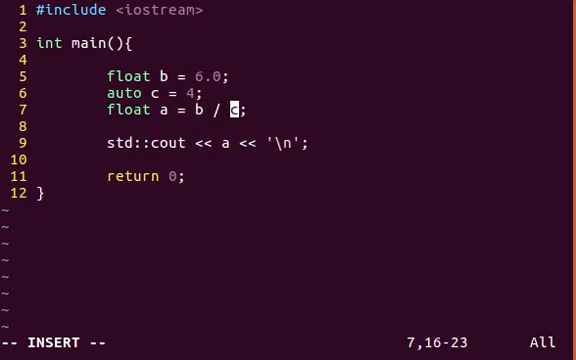
# Cast c with (decltype(b)) so a is b / (decltype(b))c
pyautogui.write('d')
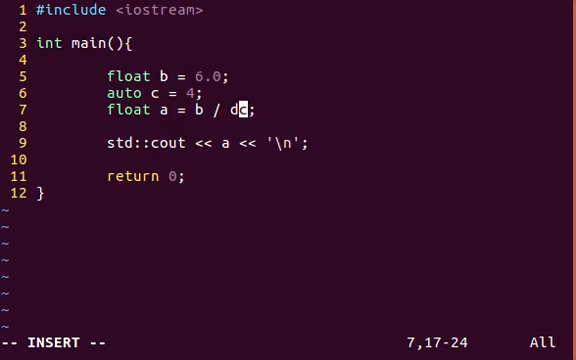
pyautogui.write('ecltype(')
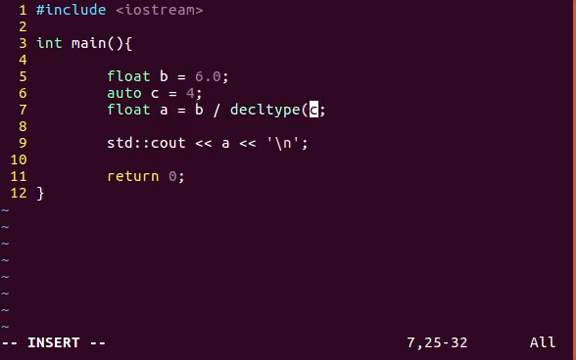
pyautogui.write('b)')
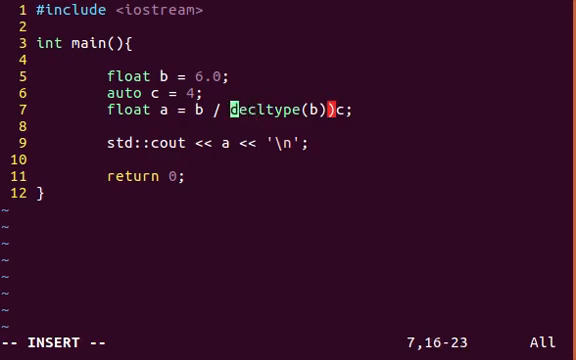
pyautogui.write('(')
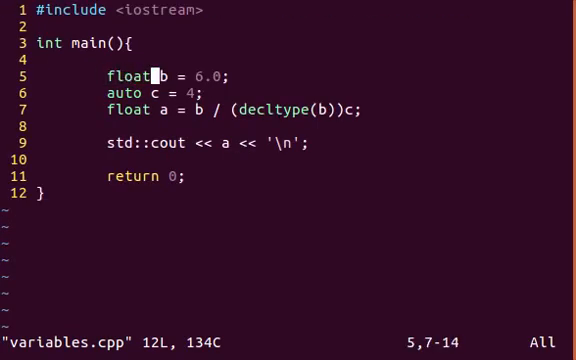
pyautogui.press('j')
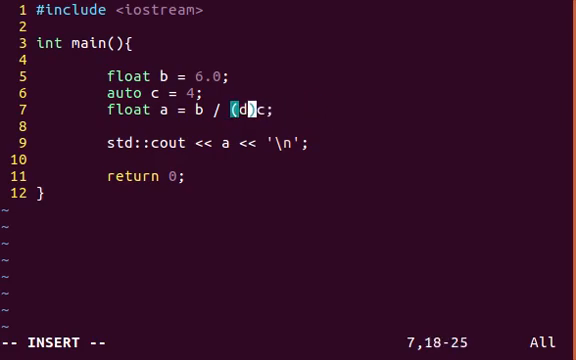
pyautogui.write('float')
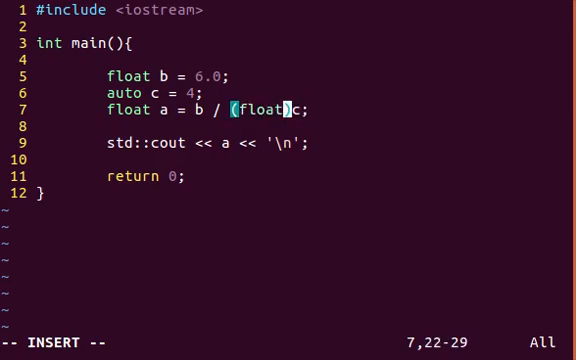
pyautogui.write('decltype(b)')
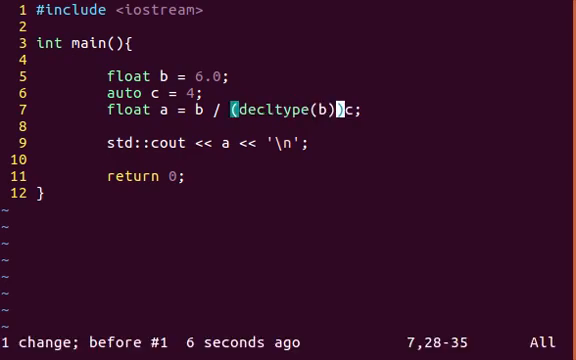